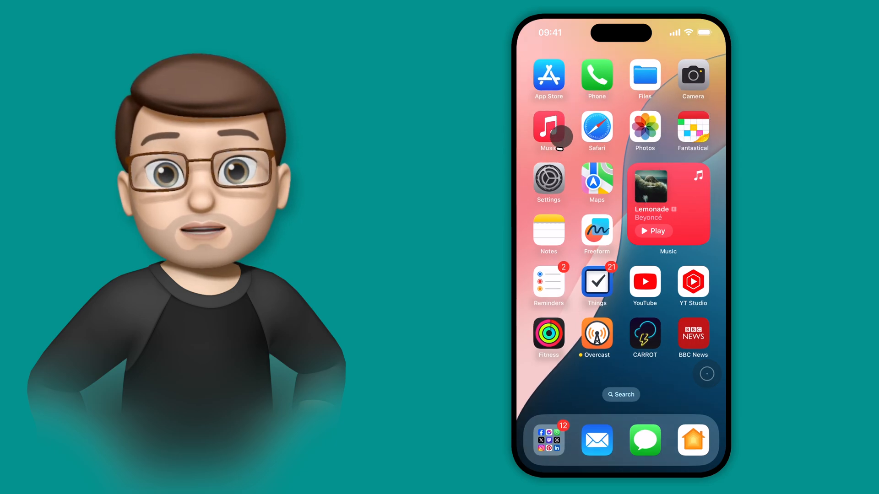
- Open Apple Music from the home screen and browse to the new releases page
left_click(548, 127)
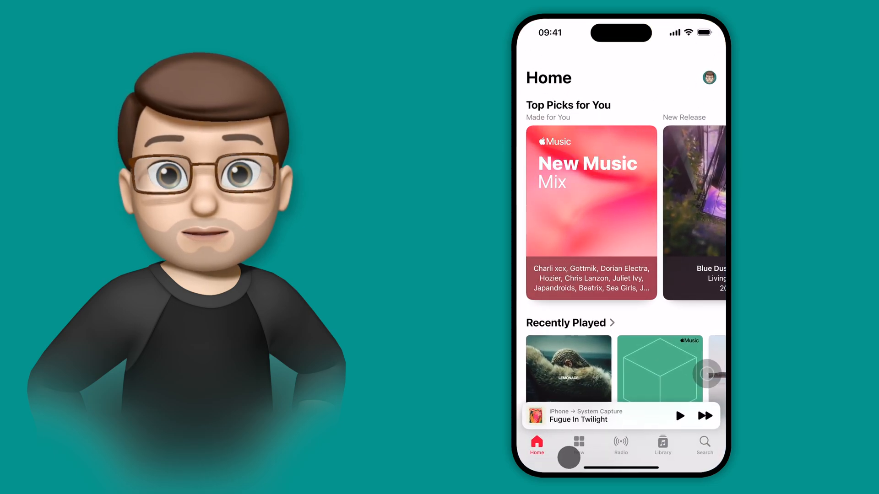
left_click(579, 447)
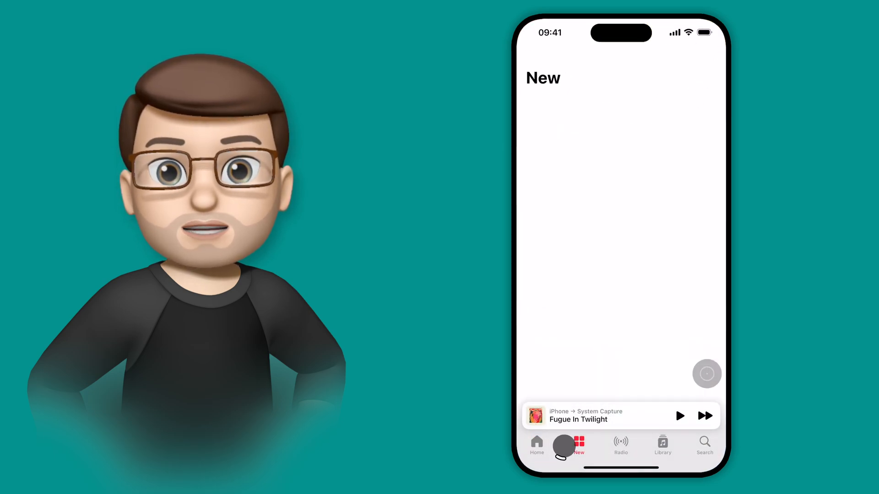
left_click(579, 447)
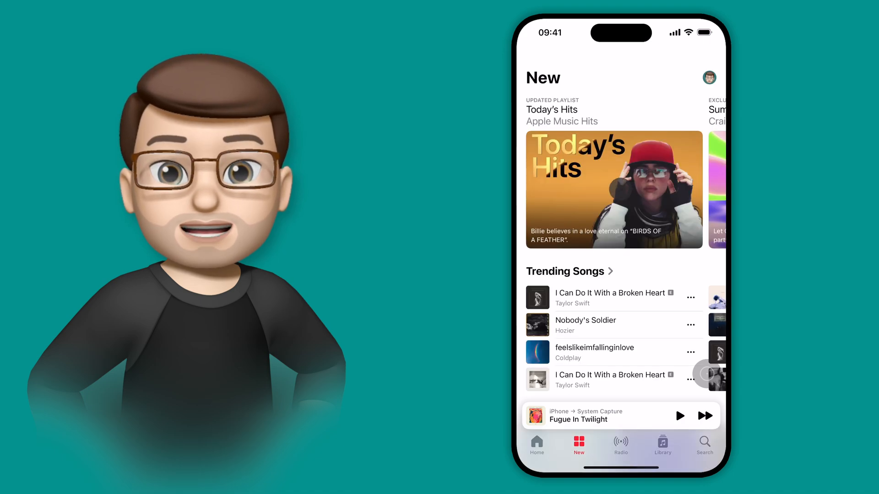
mouse_move(593, 295)
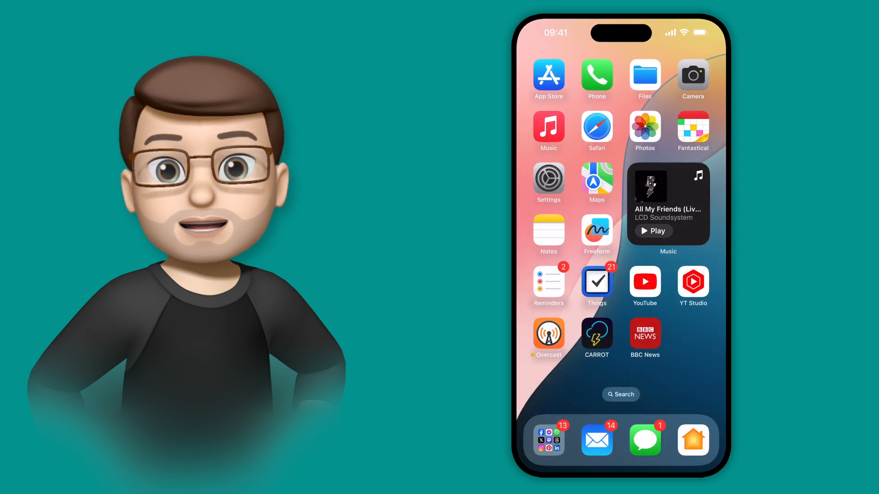
- Go to Settings > Accessibility > Eye Tracking and switch Dwell Control on
left_click(548, 179)
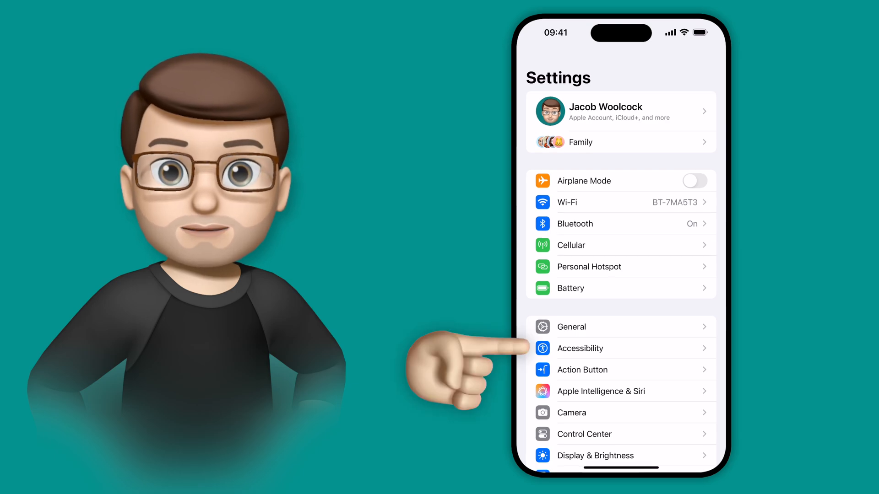
left_click(580, 347)
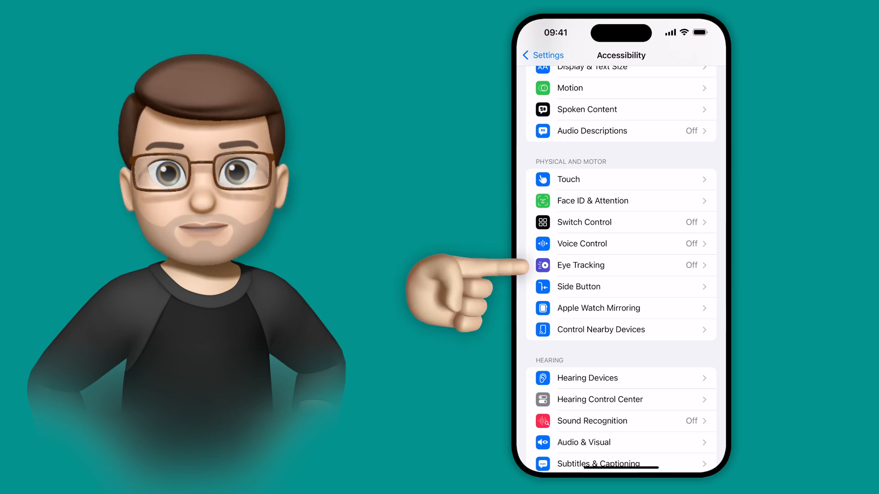
left_click(581, 265)
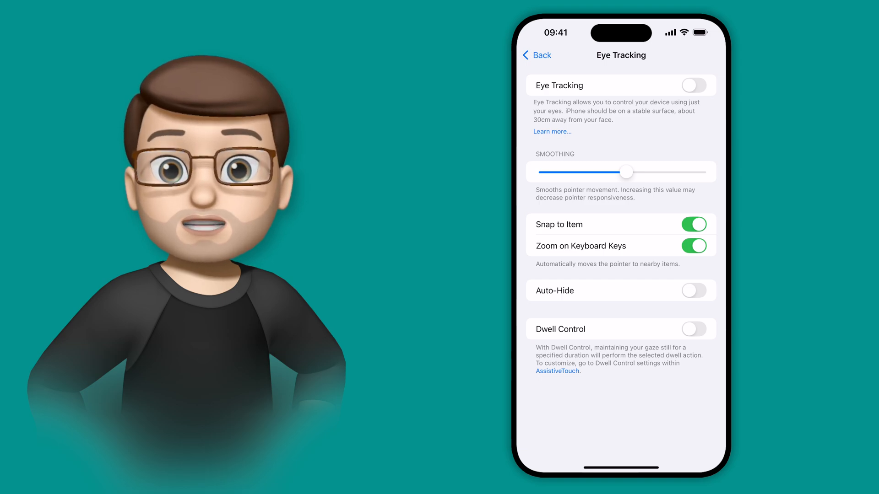
left_click(693, 329)
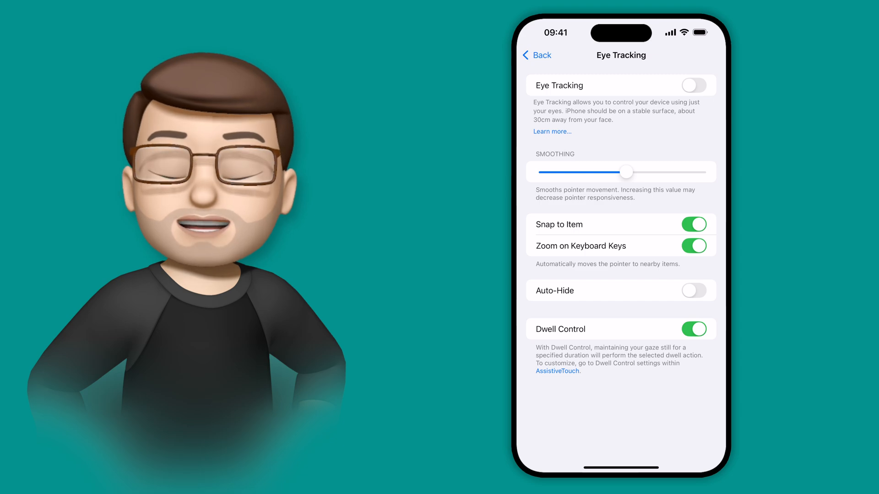
- Switch the Eye Tracking toggle on next to Dwell Control and complete calibration
left_click(694, 84)
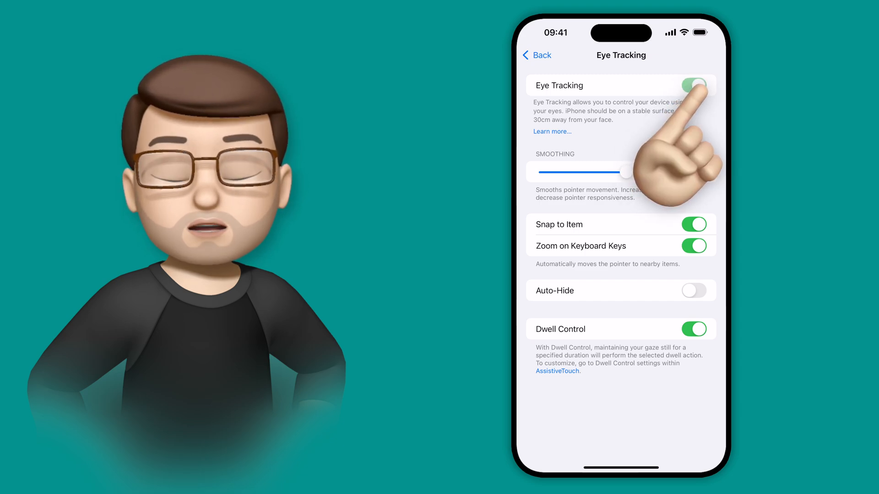
left_click(693, 85)
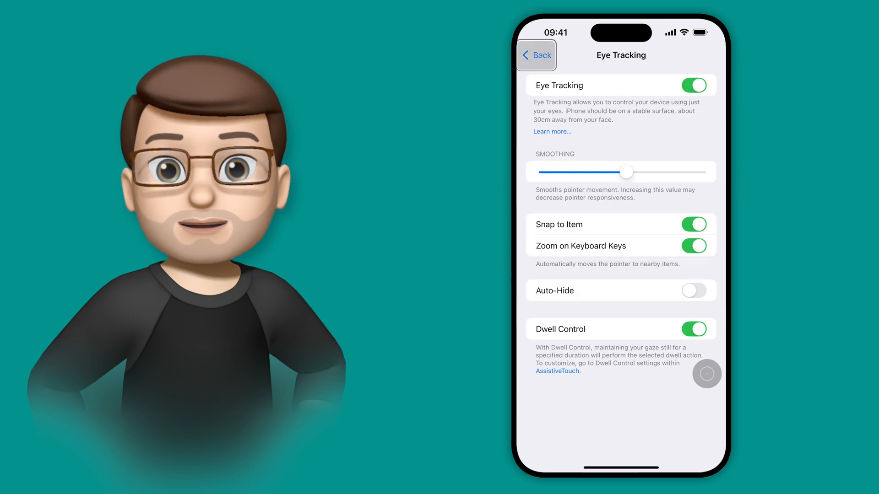
- Back out to Settings, visit Display & Brightness, then open AssistiveTouch's device actions
left_click(535, 55)
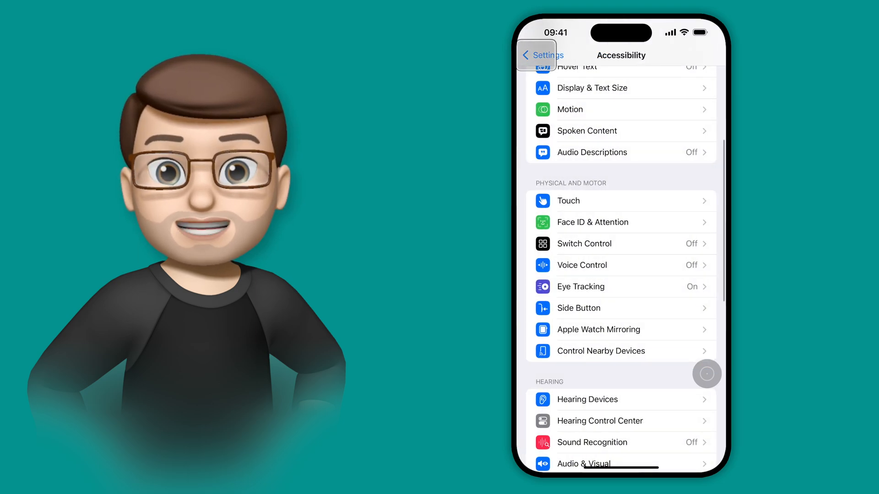
left_click(541, 55)
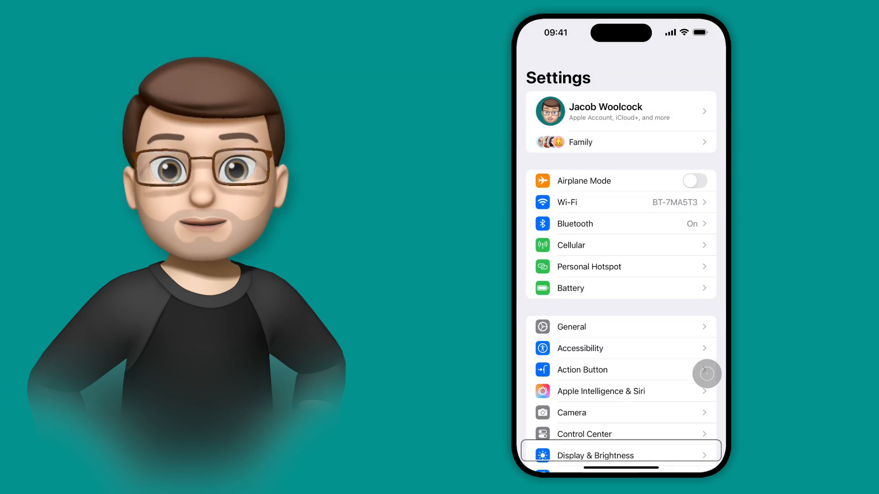
left_click(594, 455)
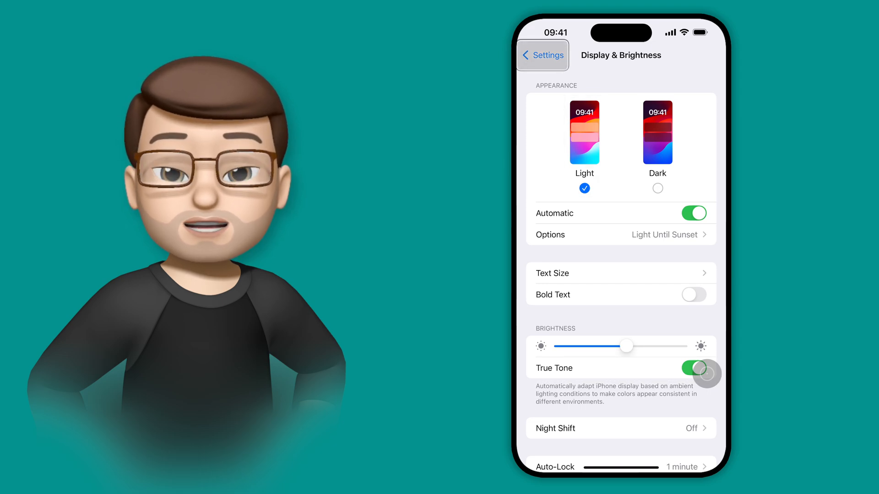
left_click(541, 55)
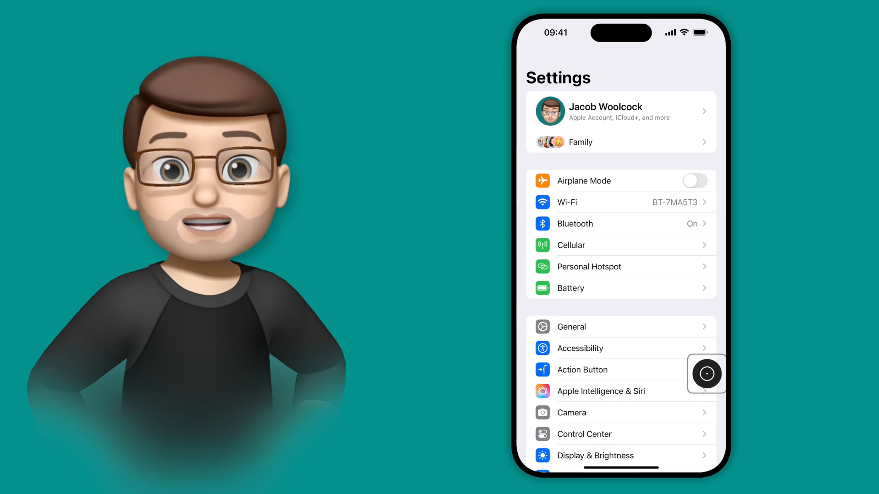
left_click(707, 374)
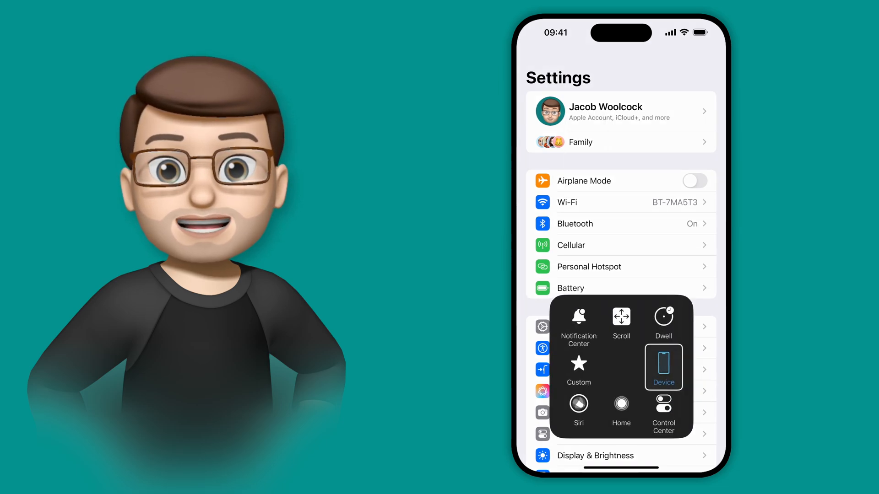
left_click(621, 407)
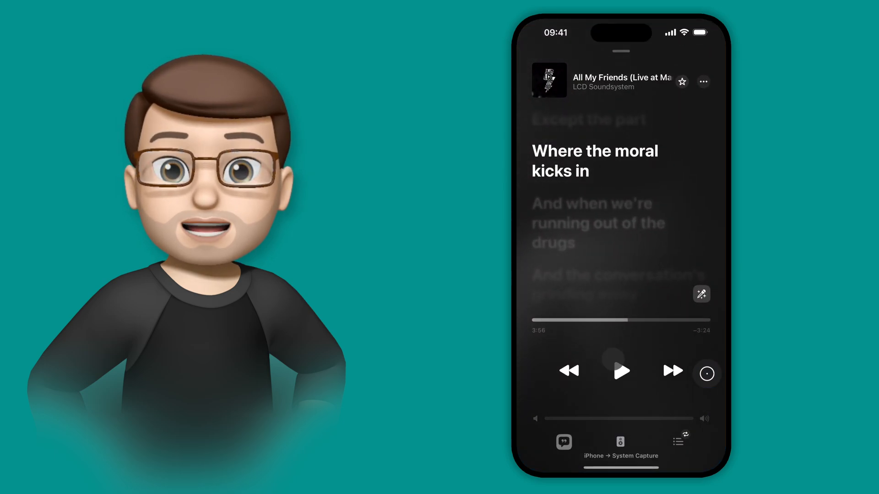
- Resume All My Friends, then use AssistiveTouch Home twice, leaving Freeform's Scenes list
left_click(619, 370)
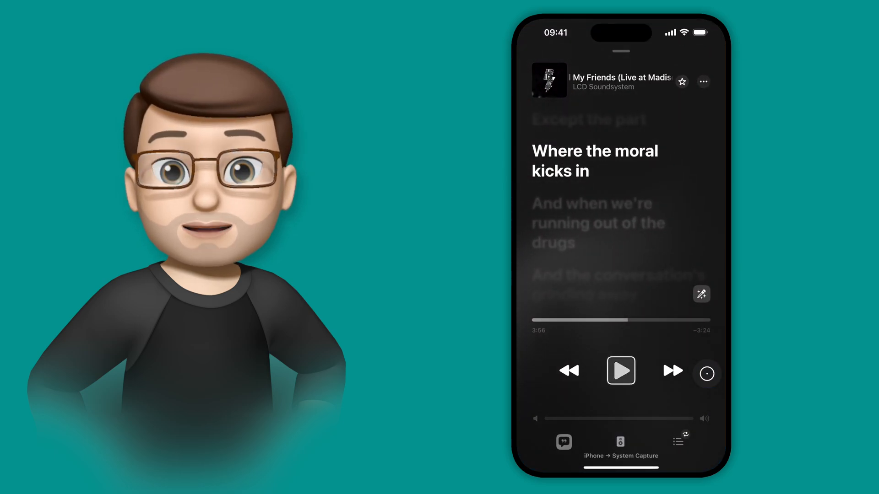
left_click(619, 370)
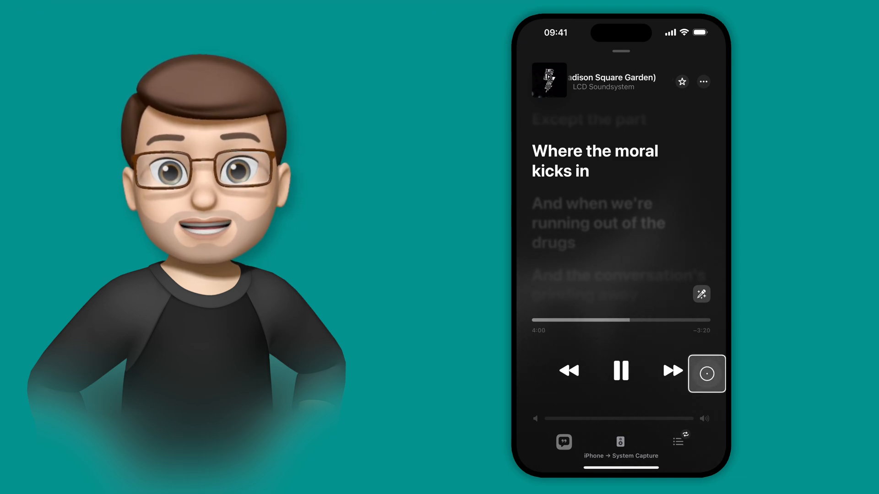
left_click(706, 374)
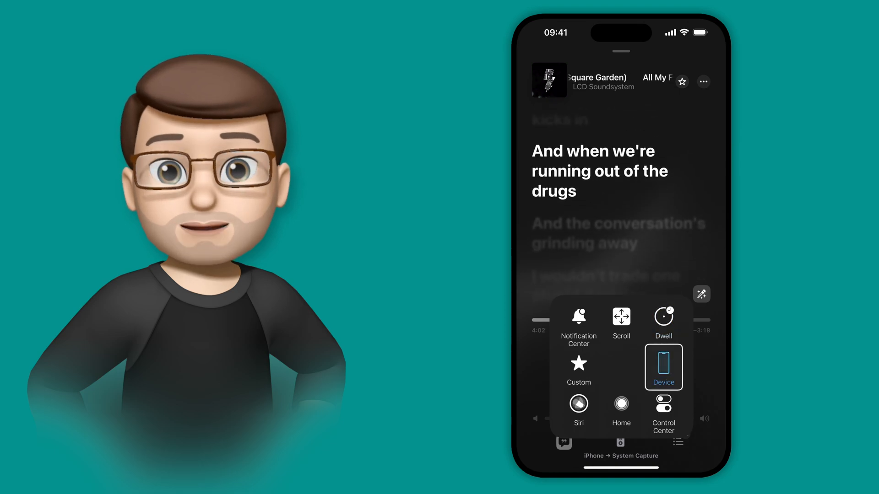
left_click(621, 408)
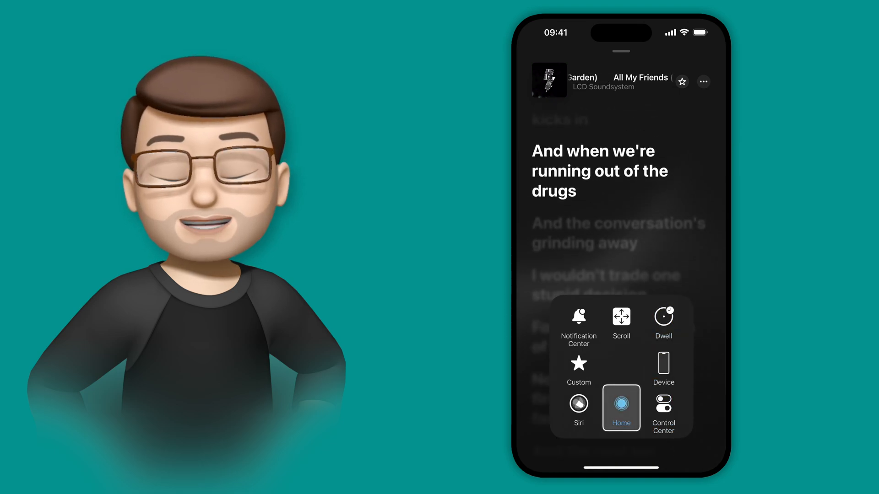
left_click(621, 407)
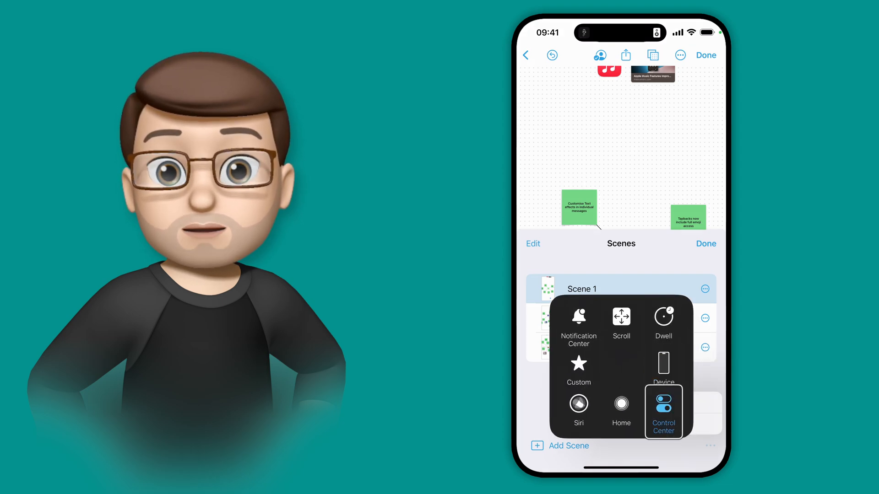
left_click(621, 412)
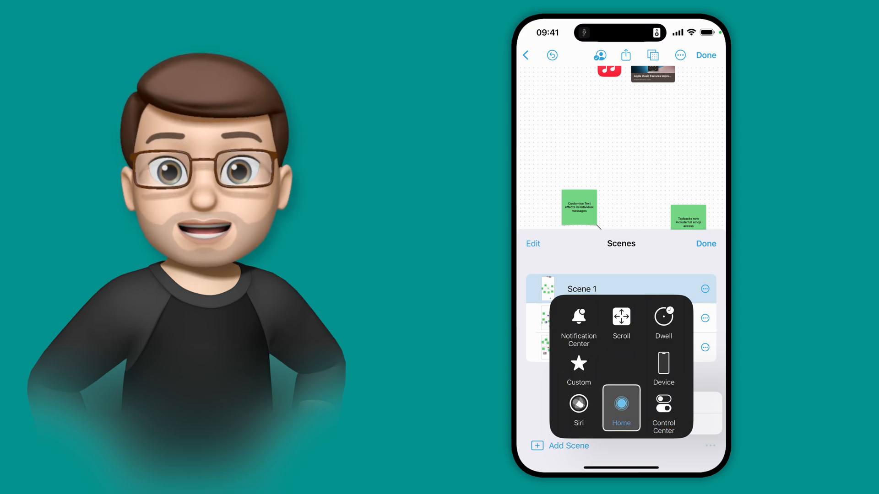